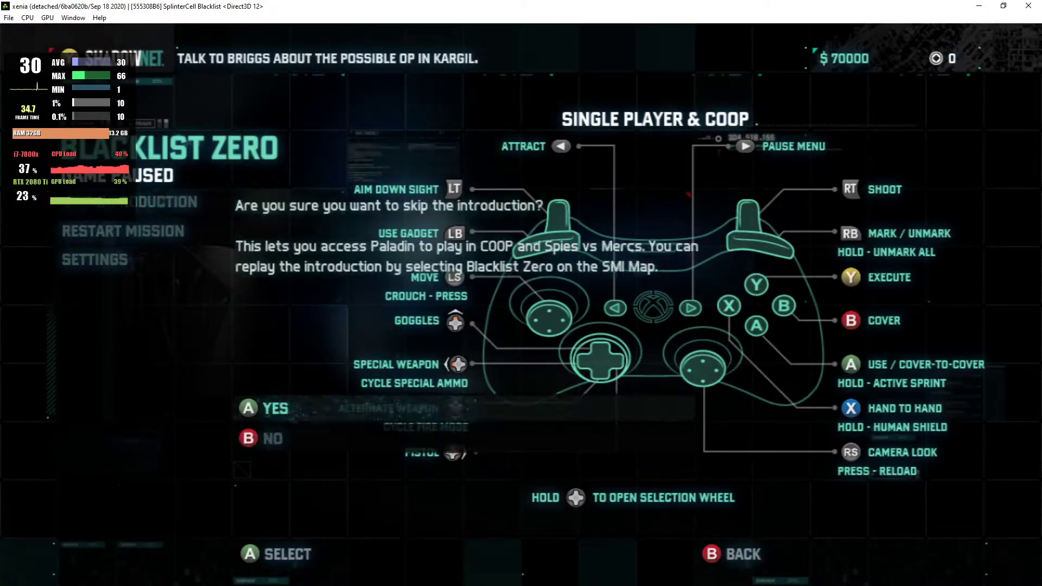
Skip the Blacklist Zero introduction from the pause menu and confirm Yes.
left_click(271, 408)
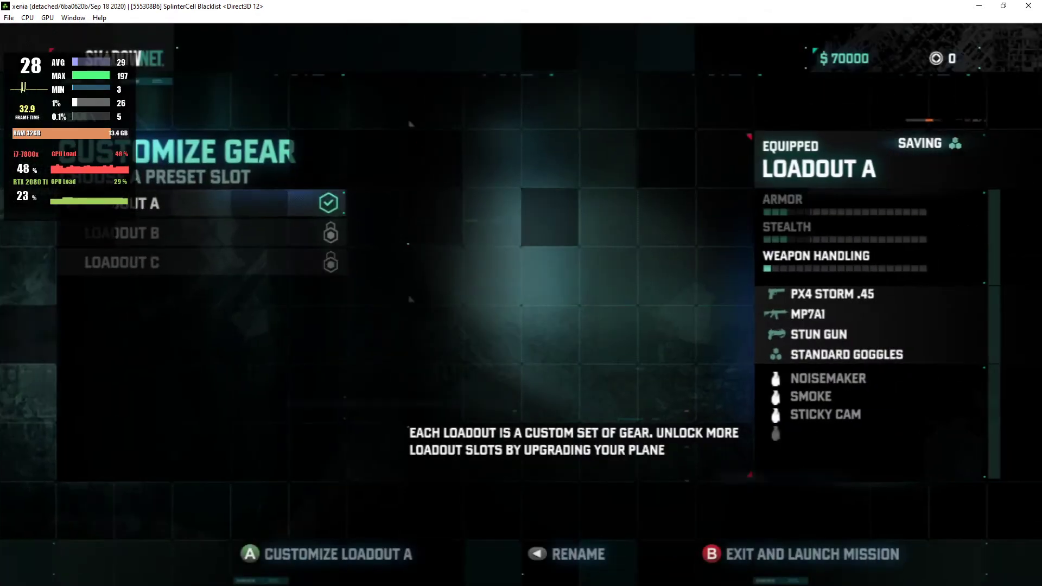
Select Customize Loadout A to list its gadgets, goggles, suit and weapons.
left_click(264, 554)
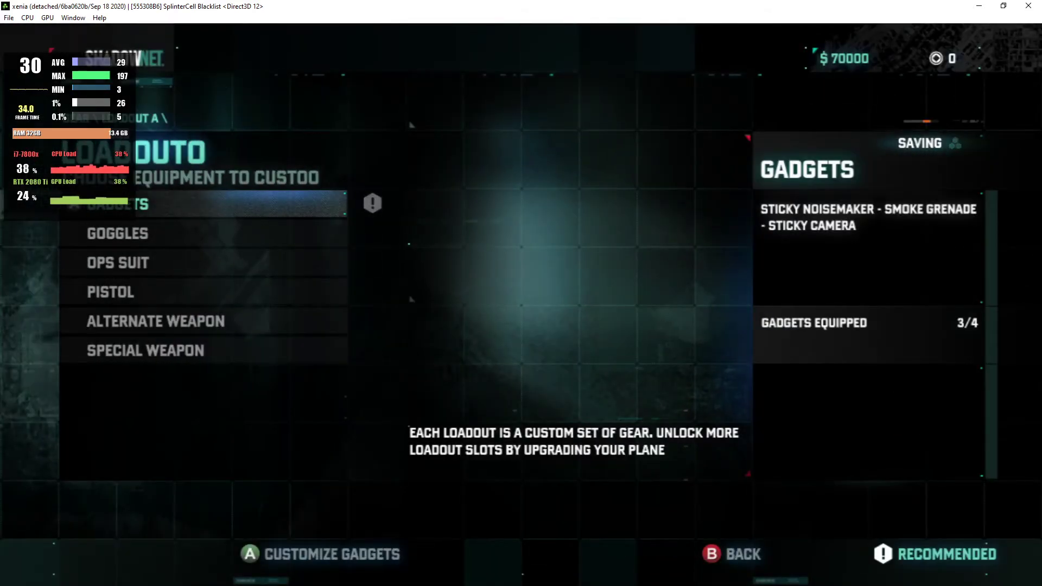